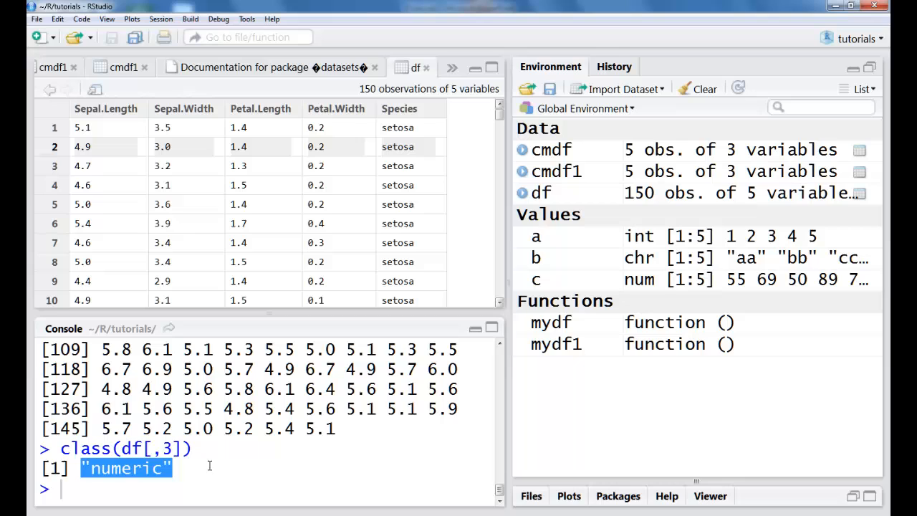
type("df")
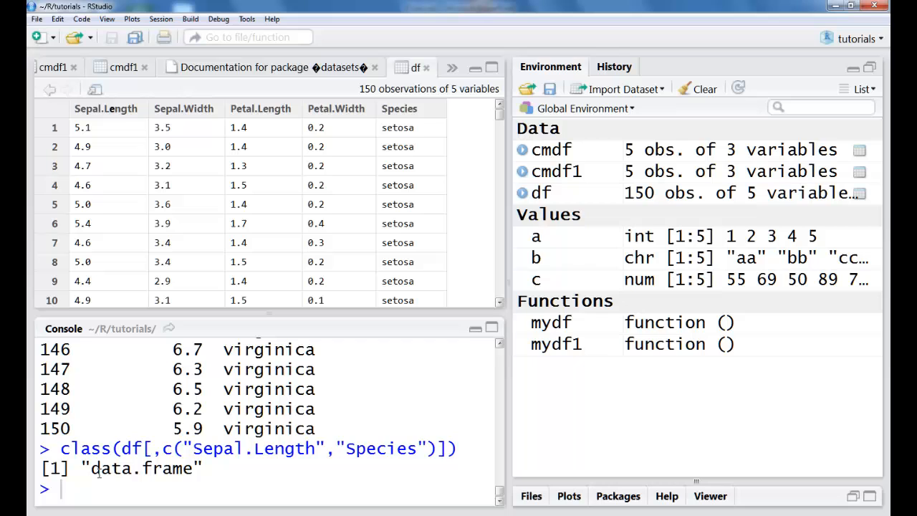
type("summary(df)")
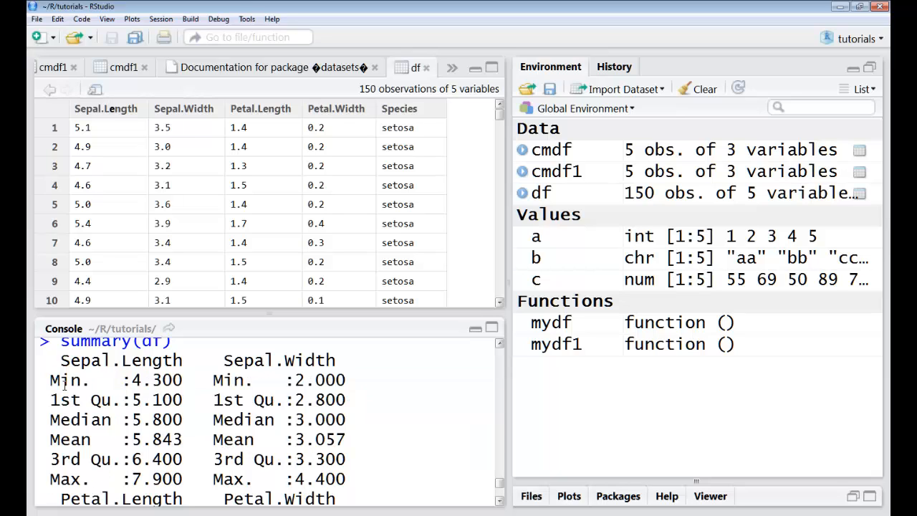